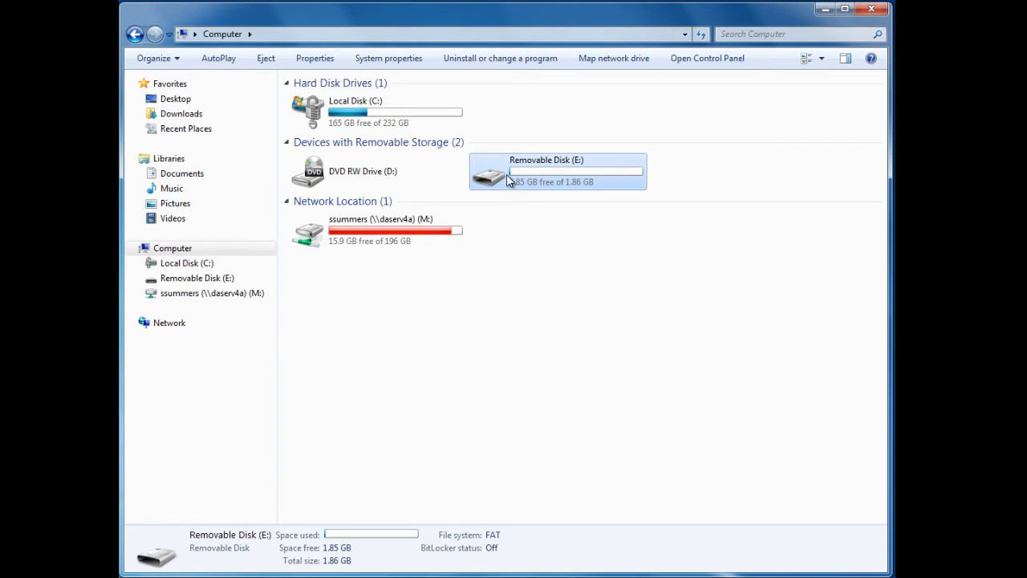
mouse_move(507, 180)
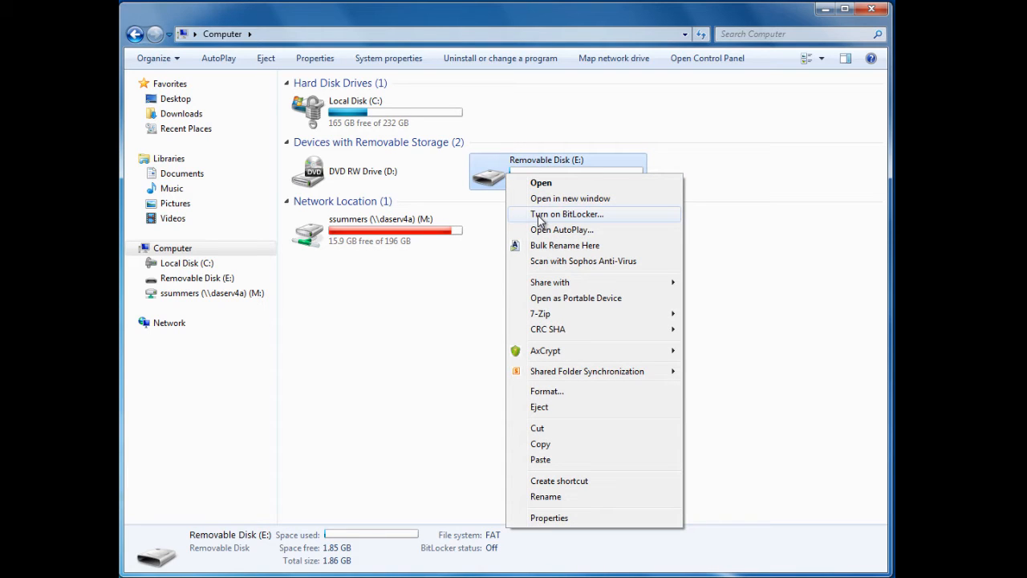
- Start BitLocker encryption for Removable Disk (E:) from the Computer listing
left_click(568, 213)
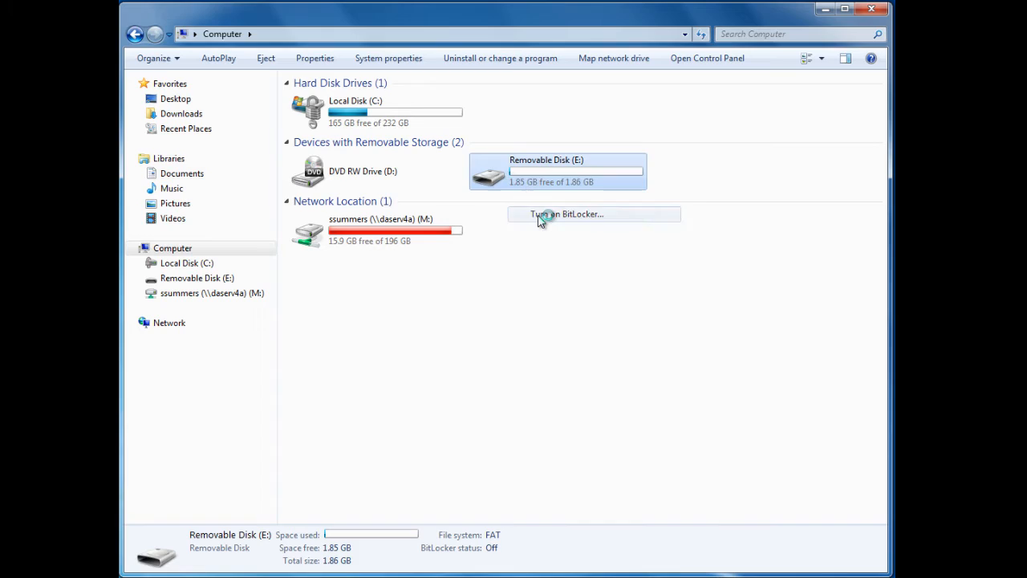
- Set drive E: to unlock with a password, entered and confirmed, and continue
left_click(567, 216)
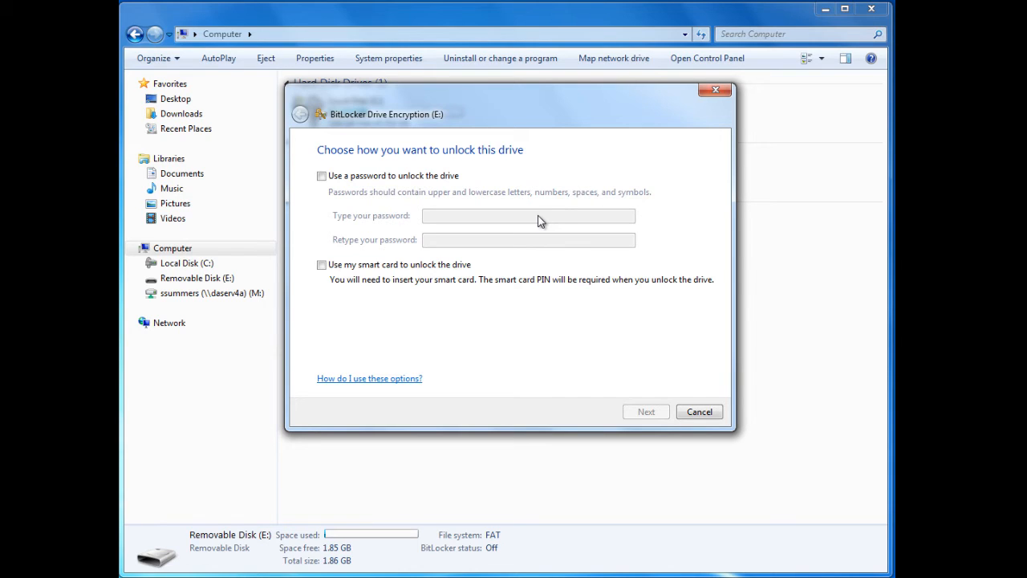
left_click(321, 175)
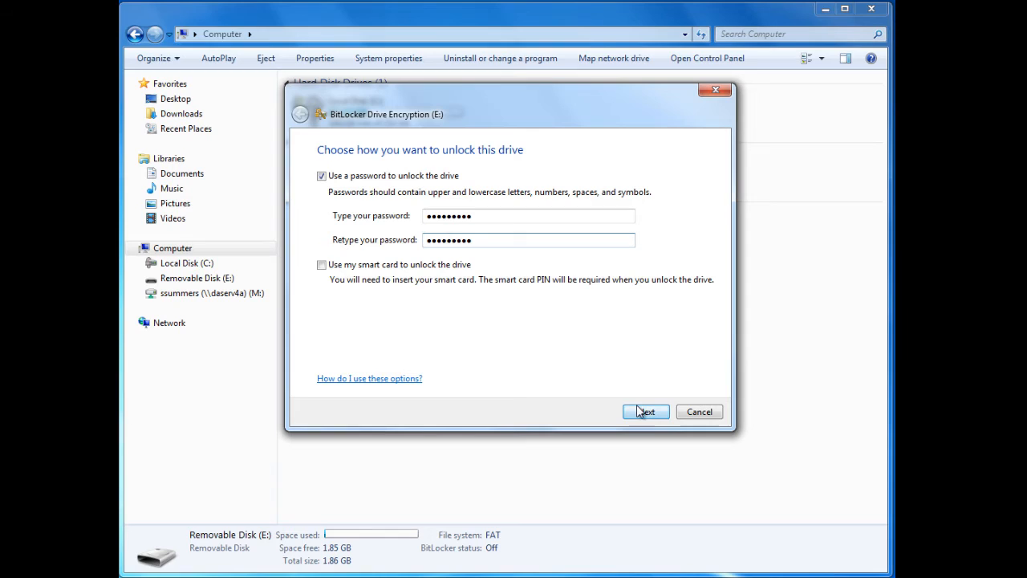
left_click(645, 411)
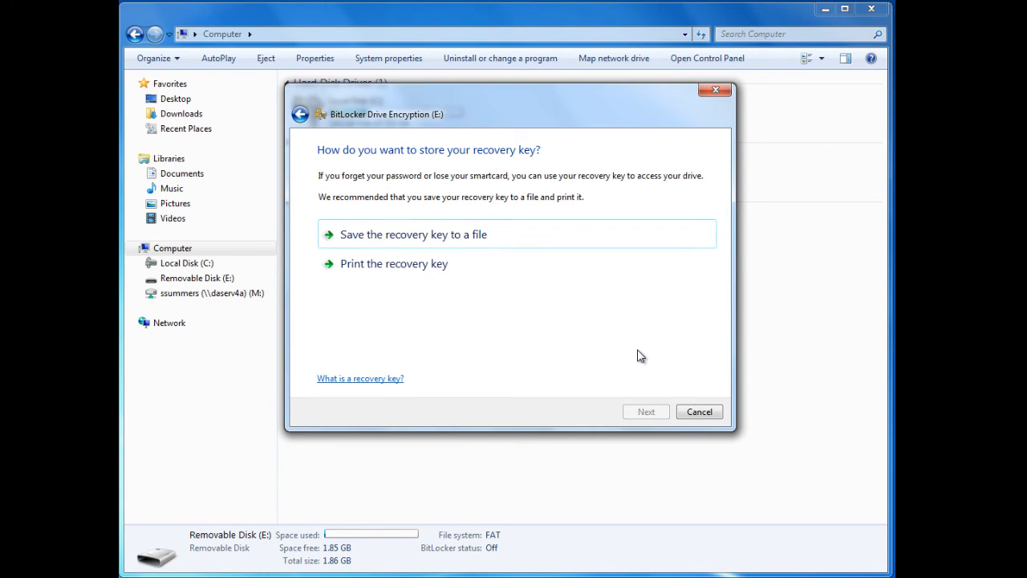
mouse_move(495, 247)
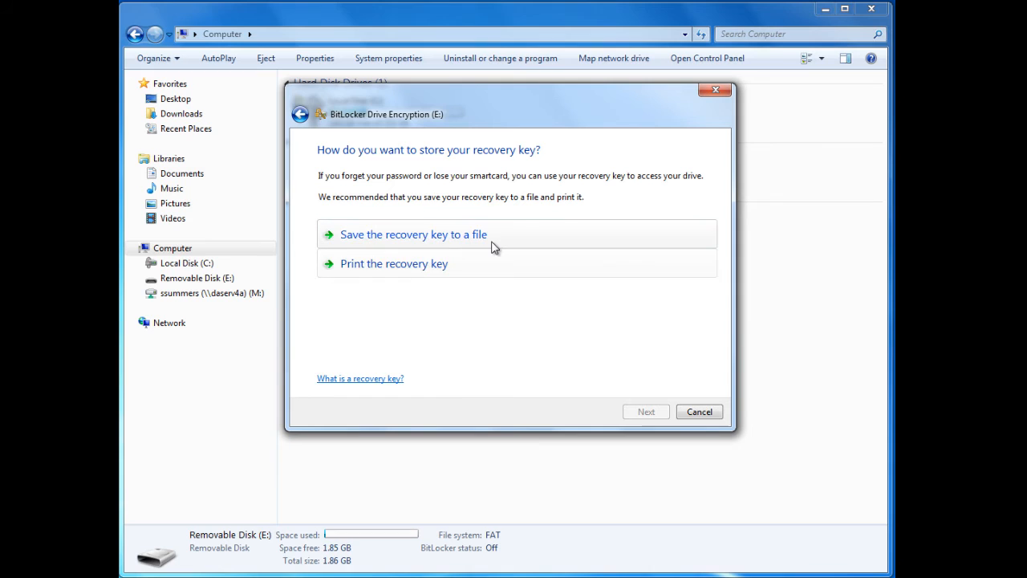
mouse_move(572, 260)
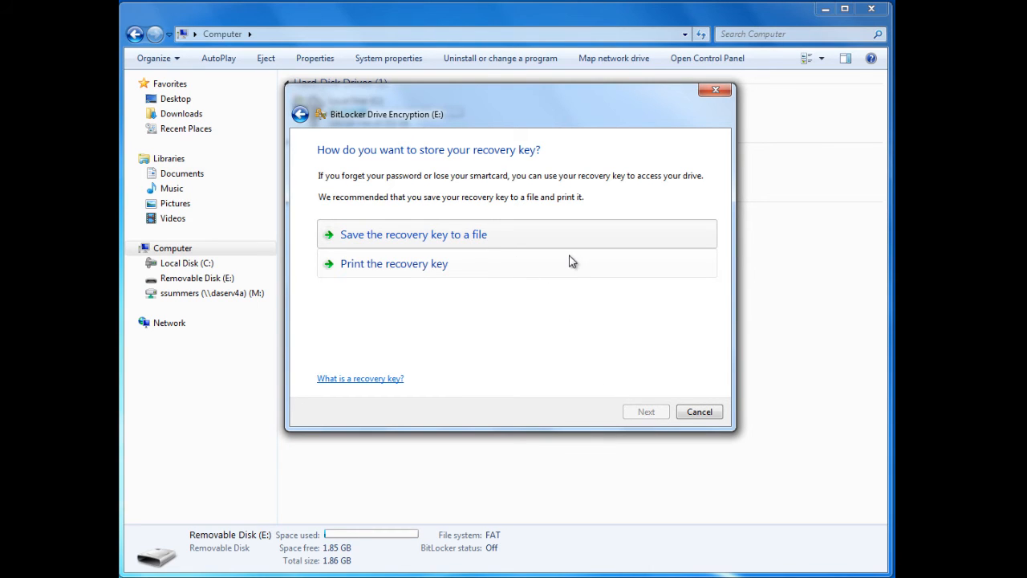
- Choose to save the BitLocker recovery key to a file
left_click(415, 235)
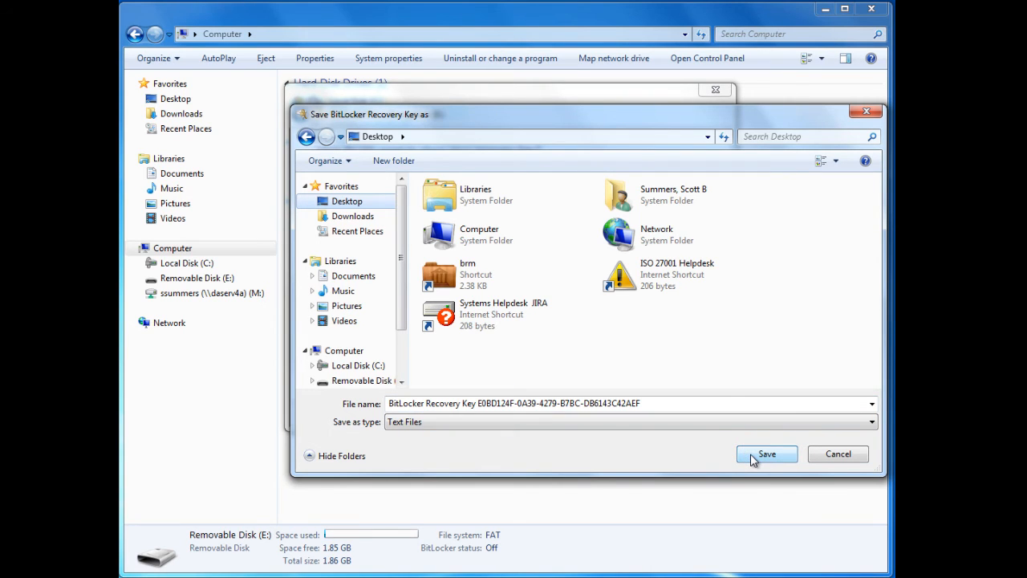
- Save the recovery key text file to the Desktop
left_click(768, 452)
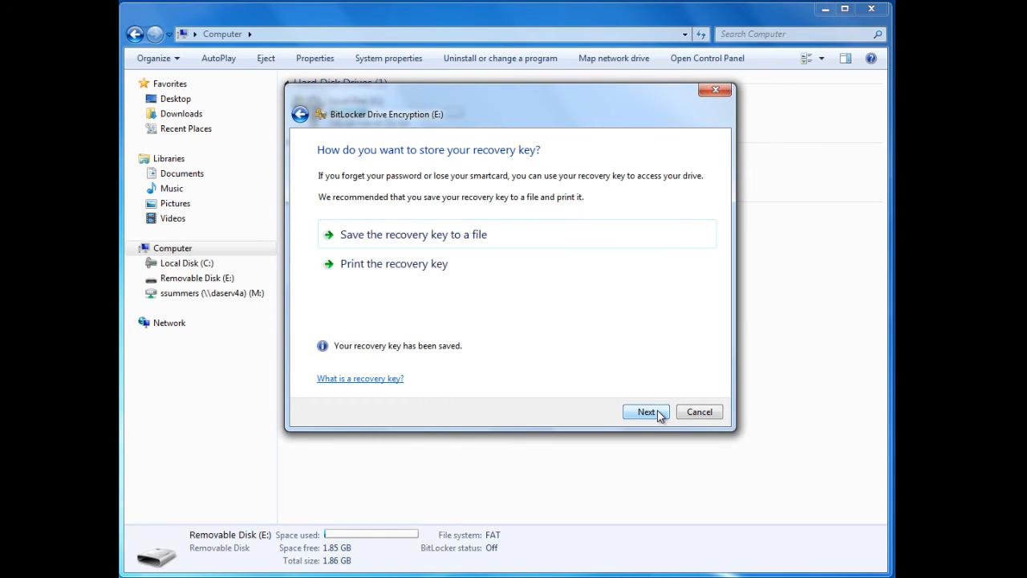
- Confirm the settings and start encrypting Removable Disk E:
left_click(645, 411)
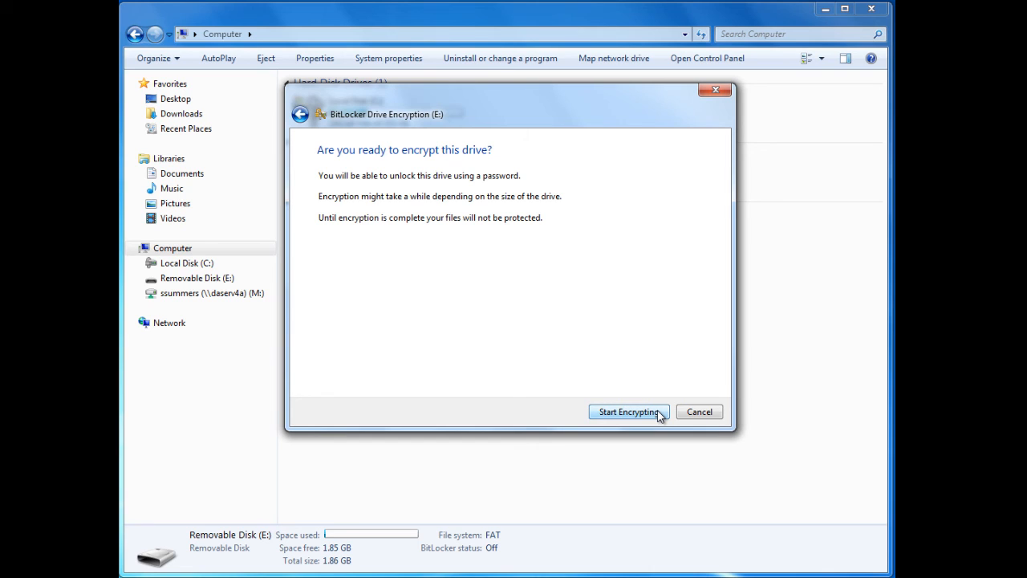
left_click(629, 411)
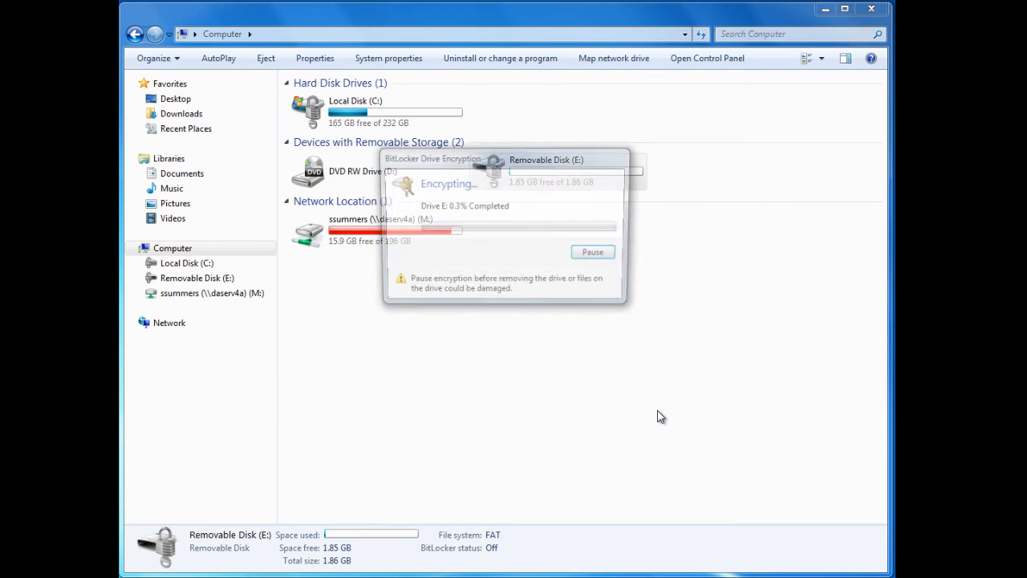